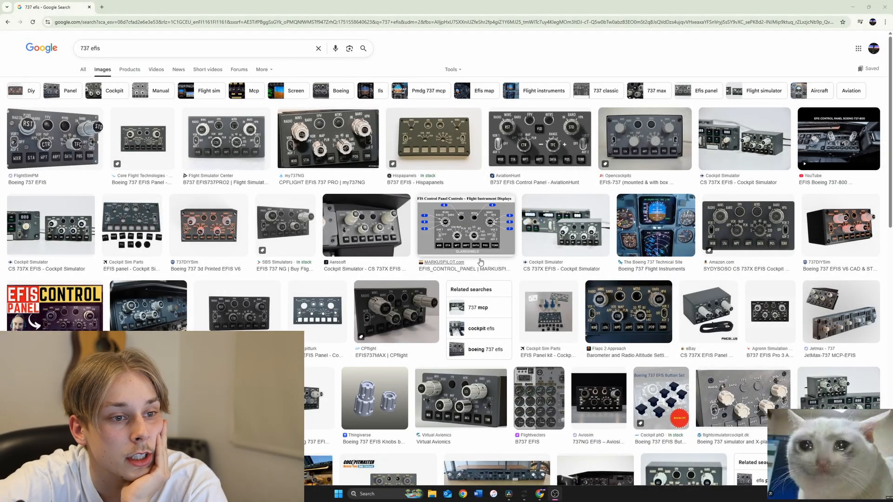
scroll(down, 3)
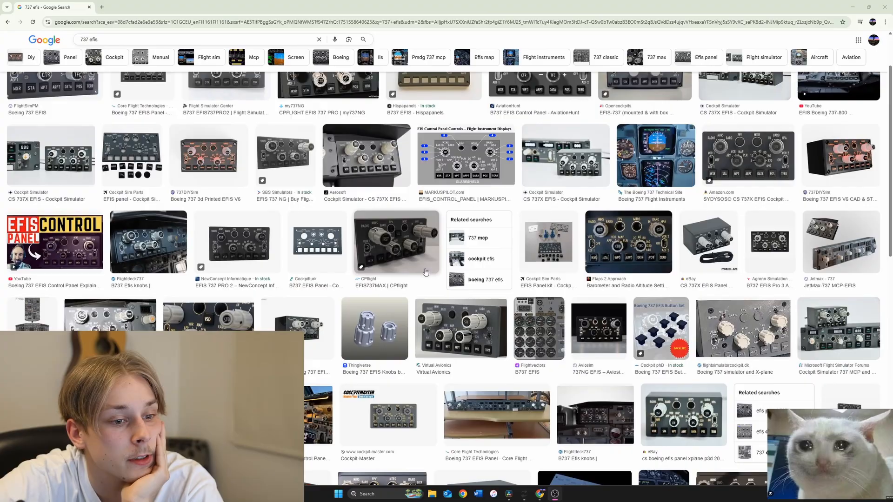